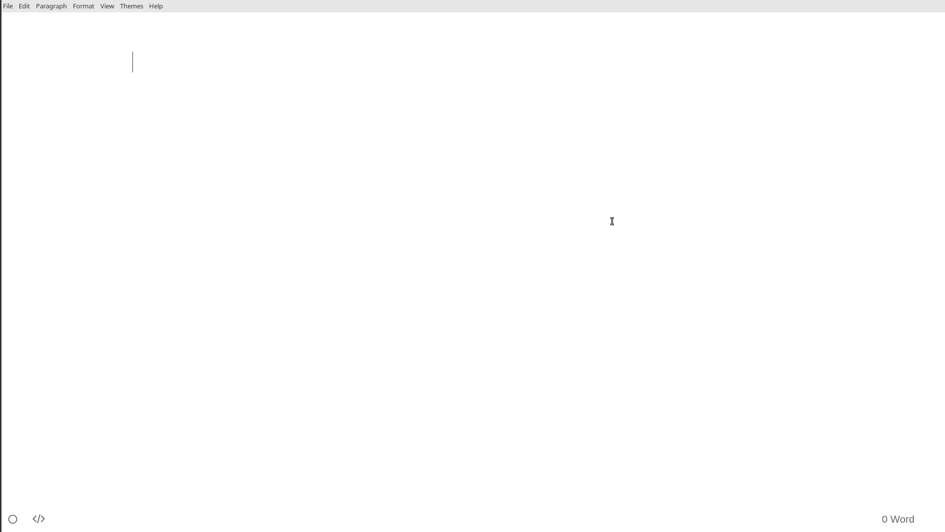
# Step: Type 'Hello everyone. How is everyone doing!', bolding Hello and underlining everyone
pyautogui.write('Hell')
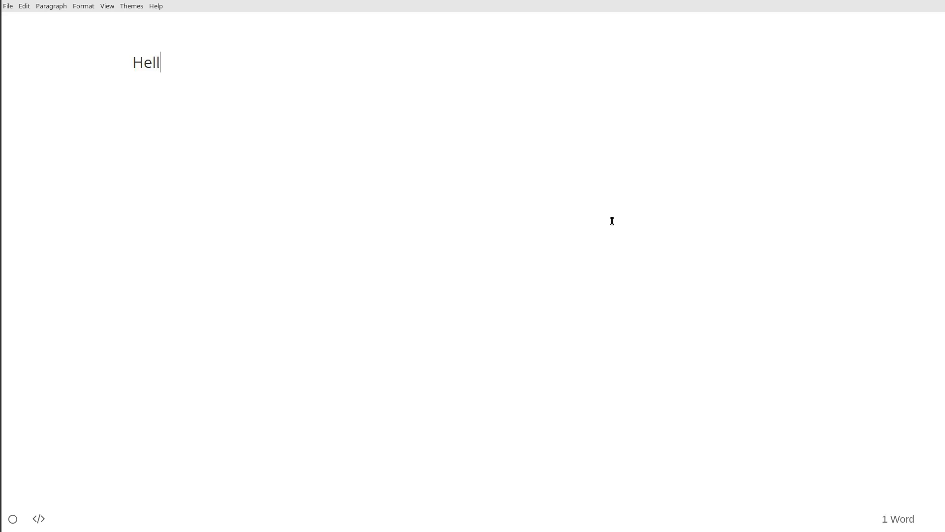
pyautogui.write('o everyone.')
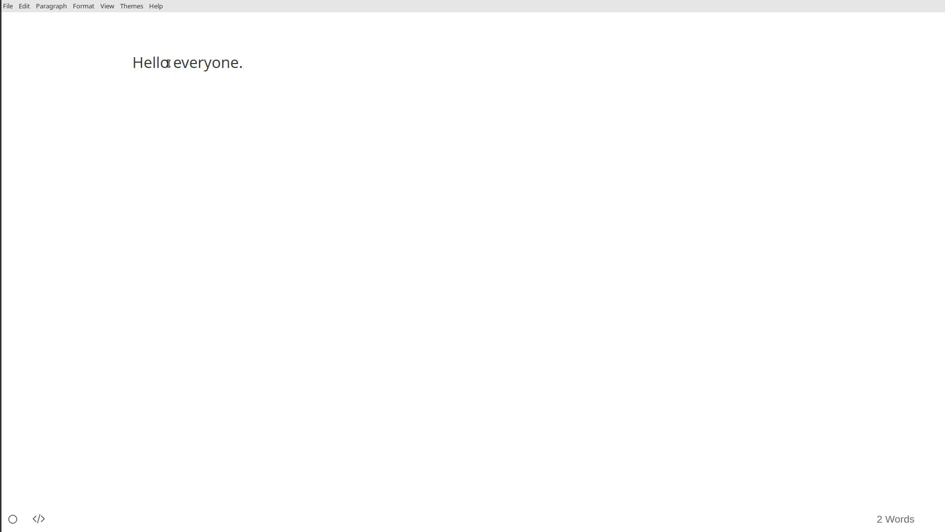
pyautogui.doubleClick(149, 63)
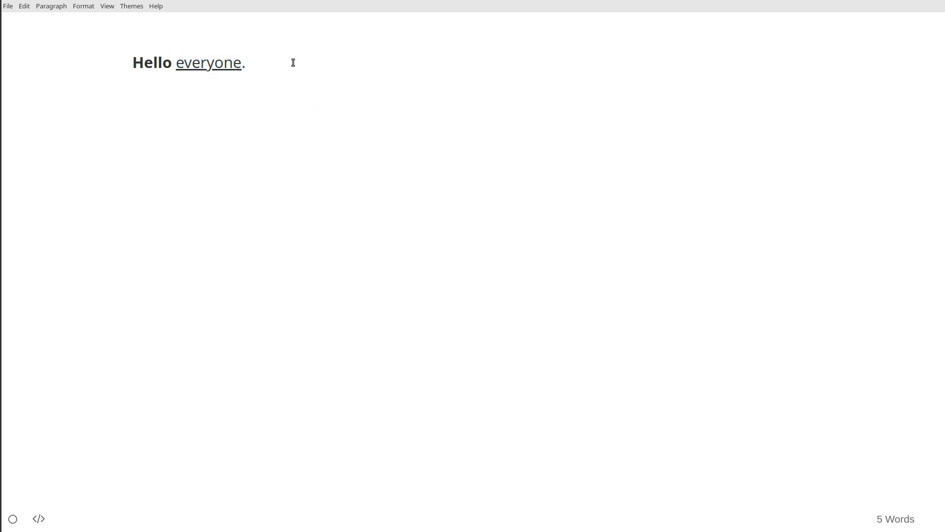
pyautogui.write('How is e')
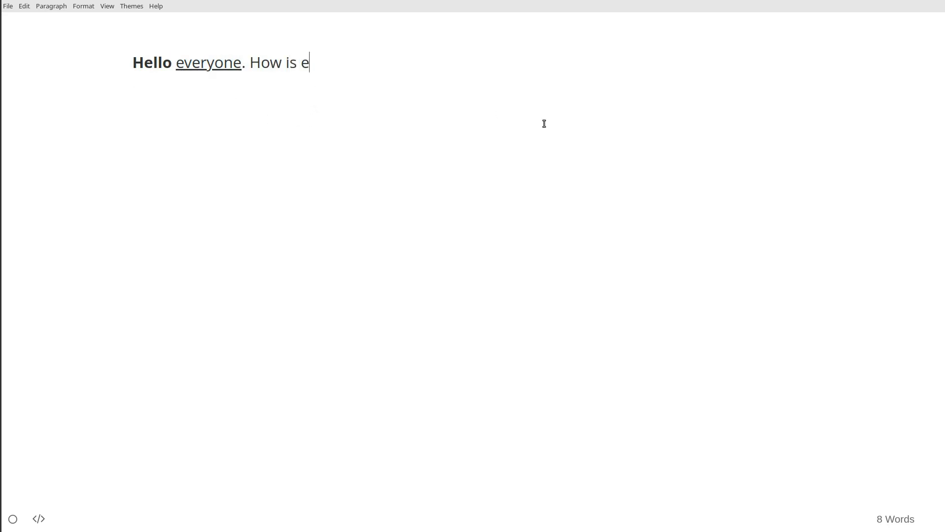
pyautogui.write('veryone doing!')
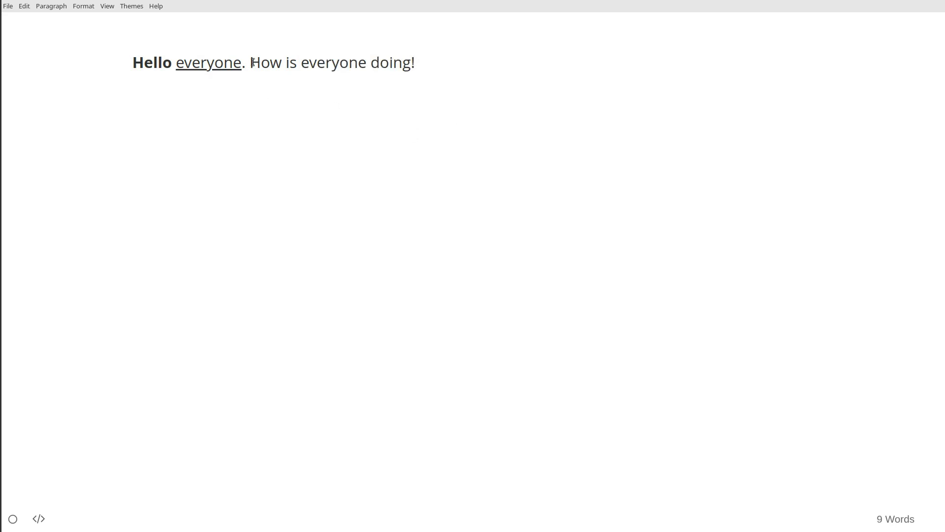
pyautogui.moveTo(252, 62); pyautogui.dragTo(413, 62)
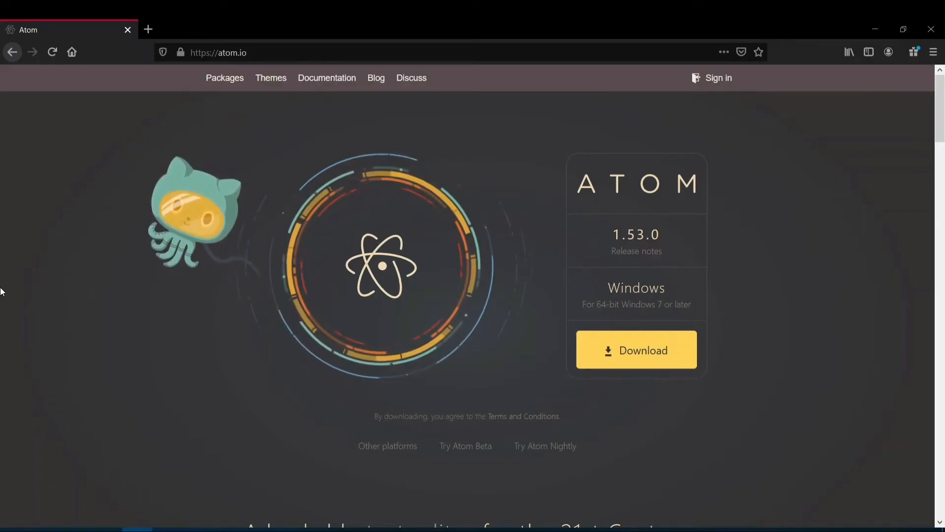
# Step: Scroll the atom.io homepage past Teletype down to the GitHub for Atom section
pyautogui.scroll(-3)
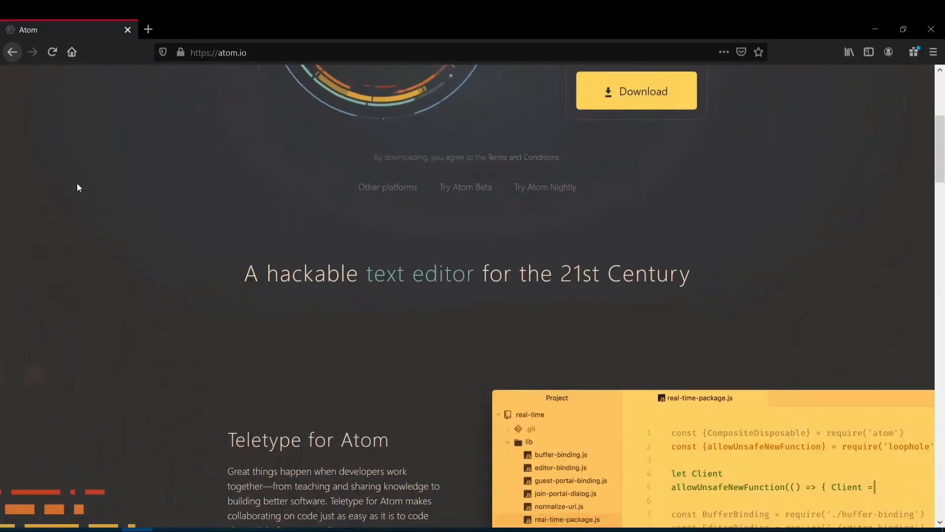
pyautogui.scroll(-3)
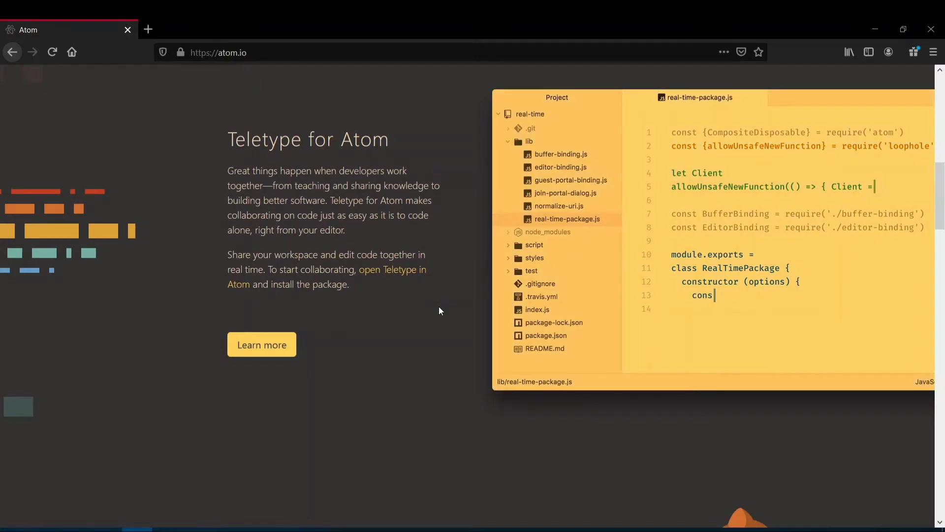
pyautogui.scroll(-3)
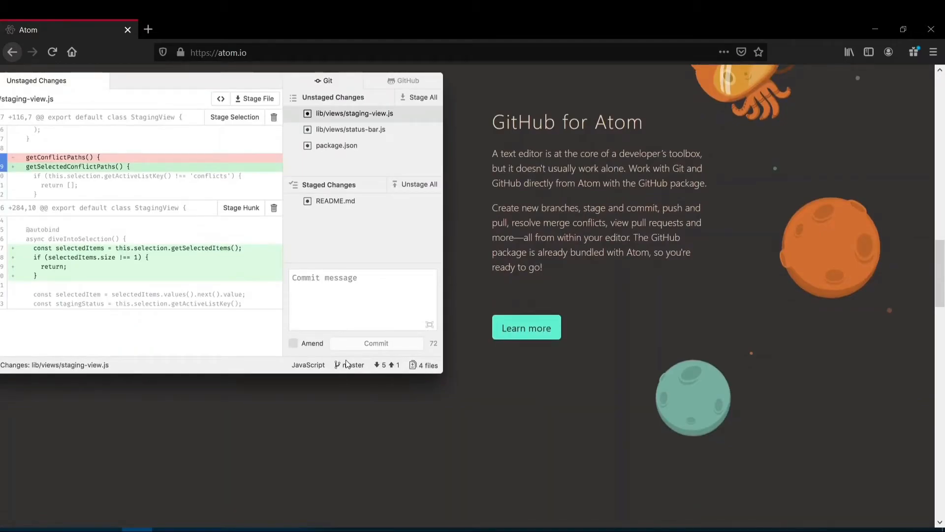
pyautogui.scroll(-3)
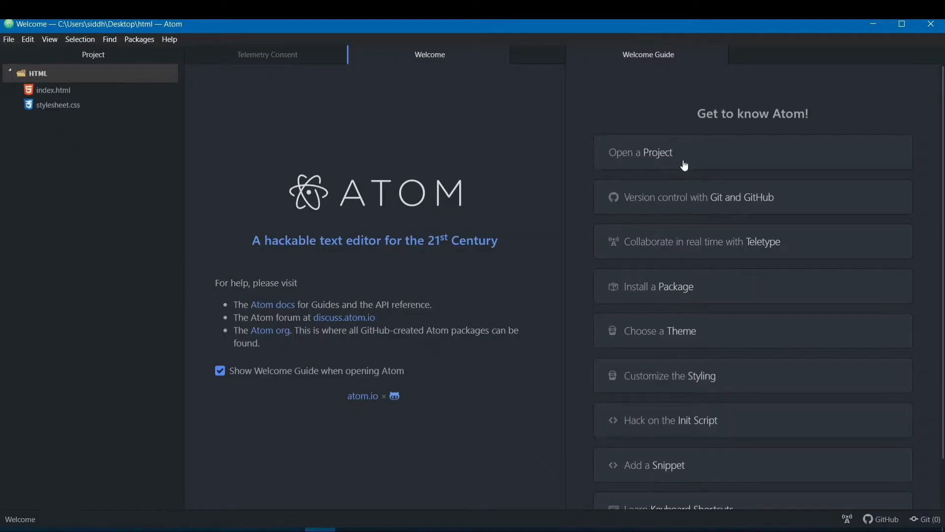
pyautogui.moveTo(359, 176)
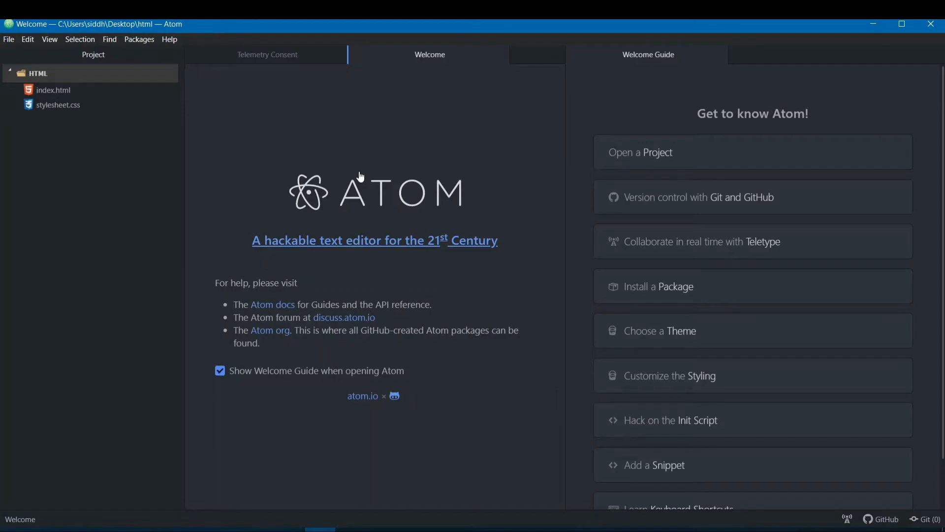
pyautogui.moveTo(652, 282)
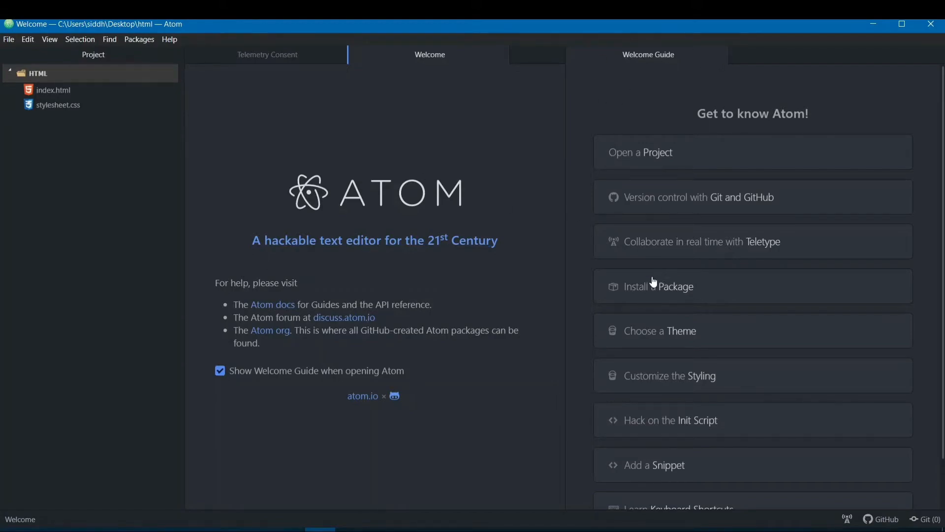
# Step: Open Atom's package installer from the Welcome Guide's Install a Package section
pyautogui.click(659, 285)
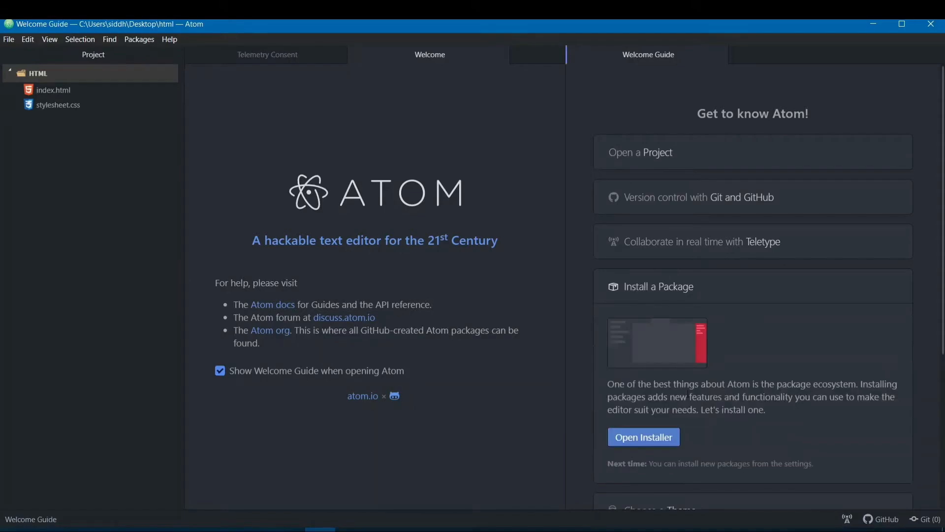
pyautogui.click(642, 437)
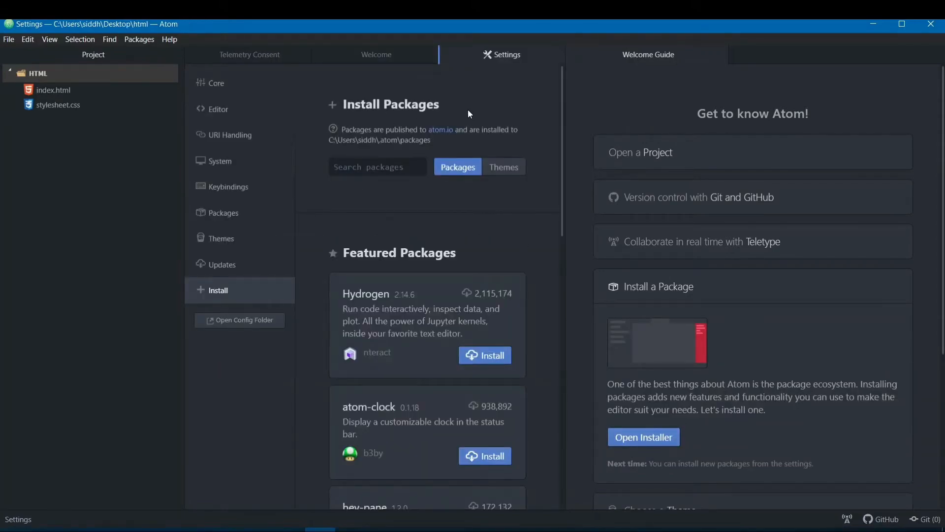
pyautogui.click(378, 167)
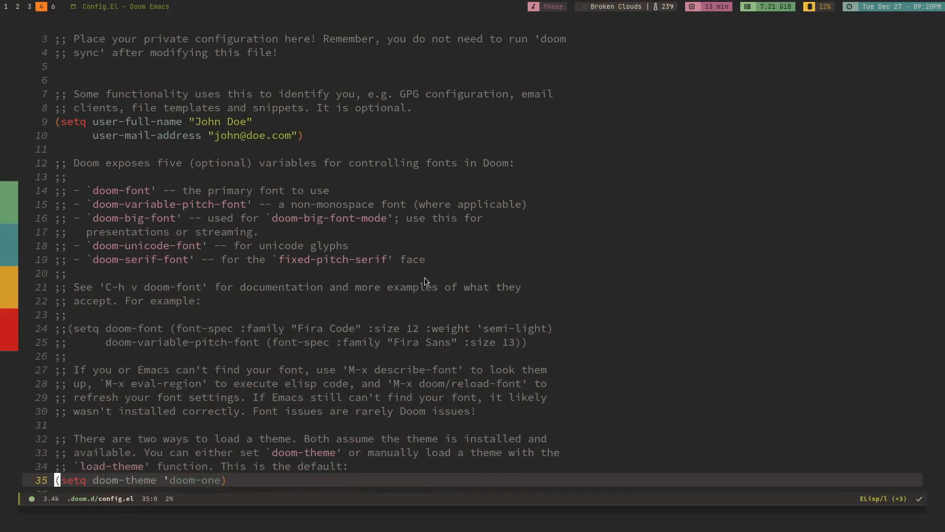
# Step: Scroll config.el, open init.el and type 'layout' on a new line above the doom! block
pyautogui.scroll(-3)
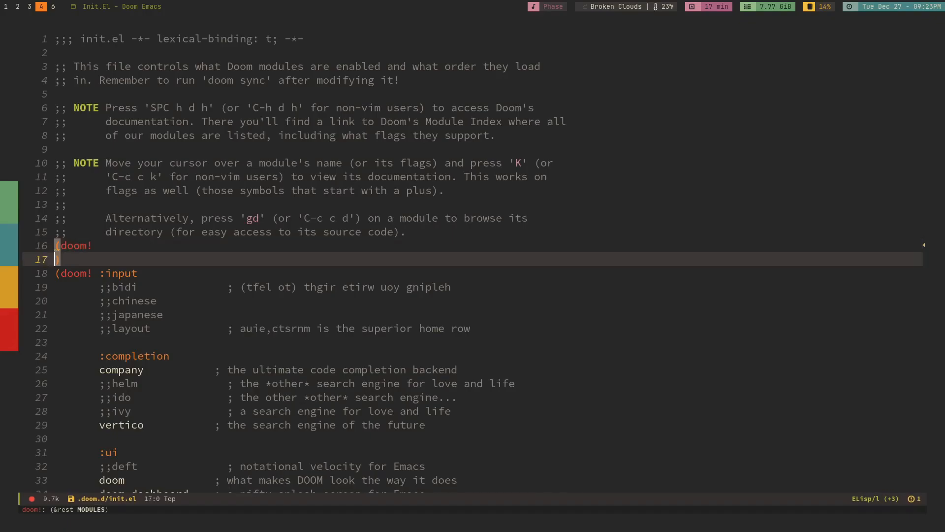
pyautogui.write('layo')
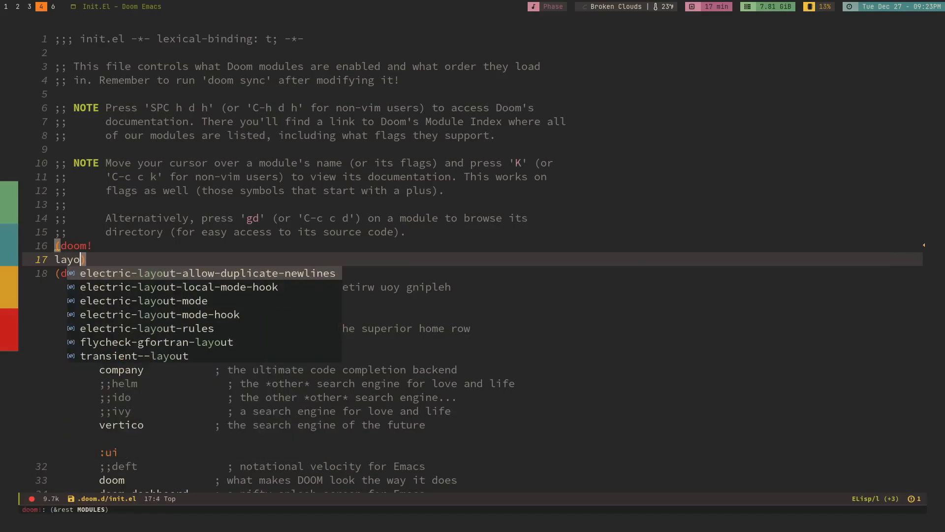
pyautogui.write('ut')
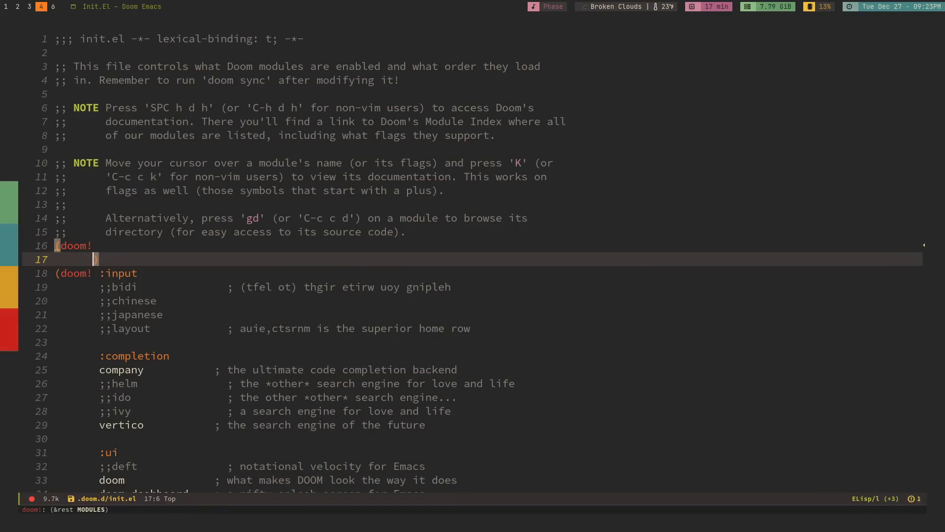
pyautogui.write('l')
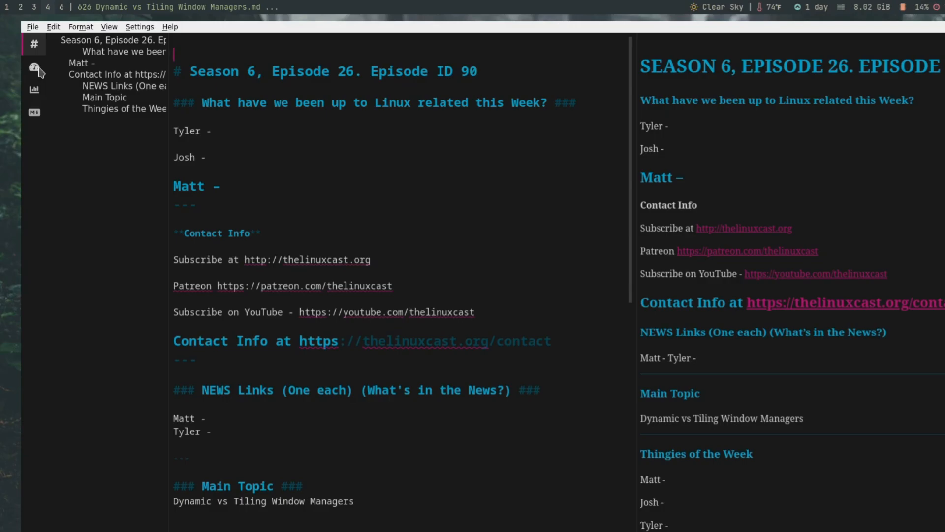
# Step: Switch Ghostwriter's sidebar from the outline to Session Statistics
pyautogui.click(34, 72)
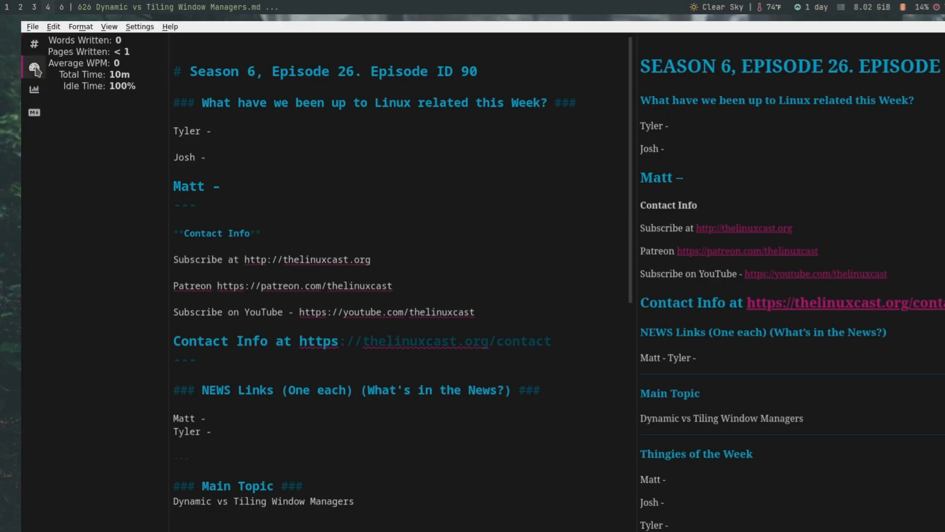
pyautogui.moveTo(89, 75)
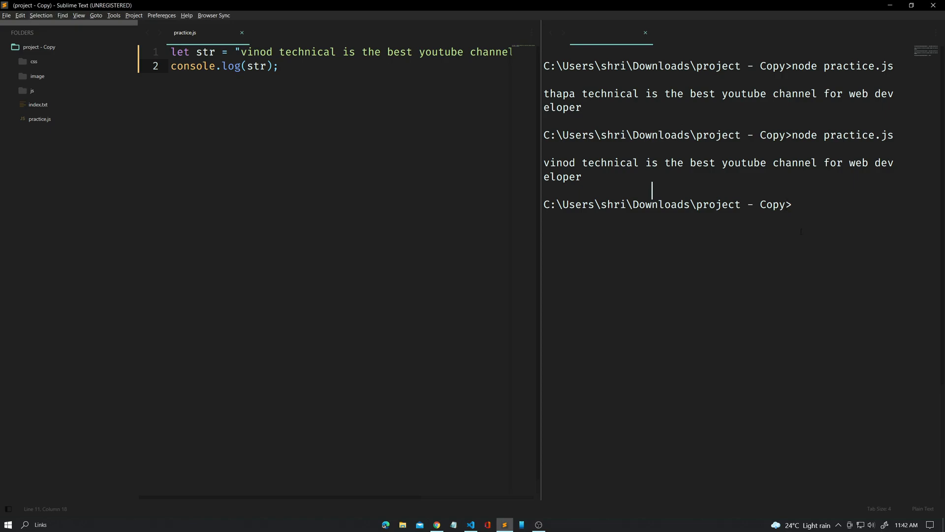
pyautogui.moveTo(664, 32)
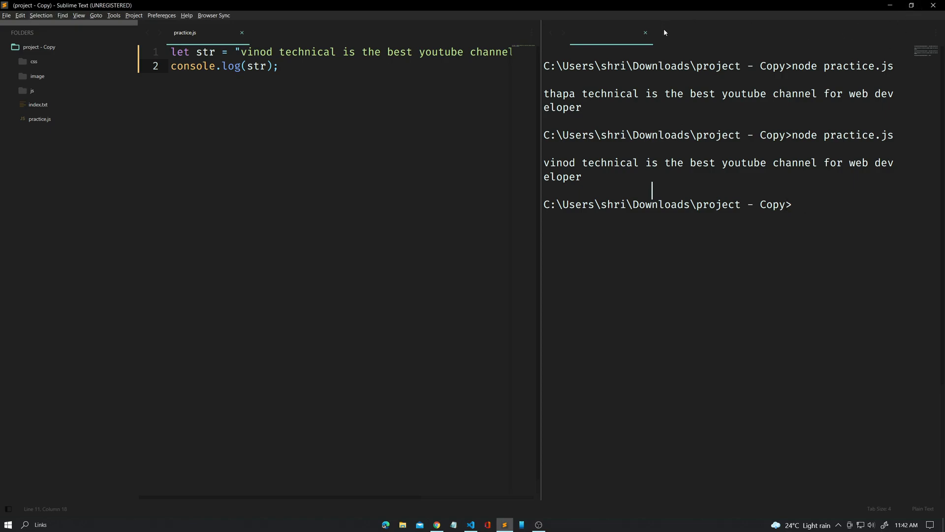
pyautogui.moveTo(650, 37)
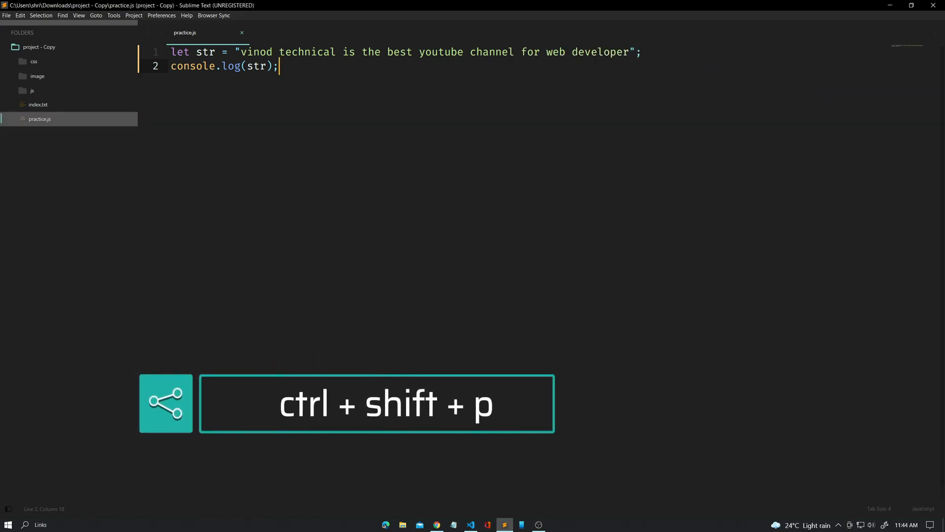
# Step: Search the command palette for 'instal' and choose Package Control: Install Package
pyautogui.press('ctrl+shift+p')
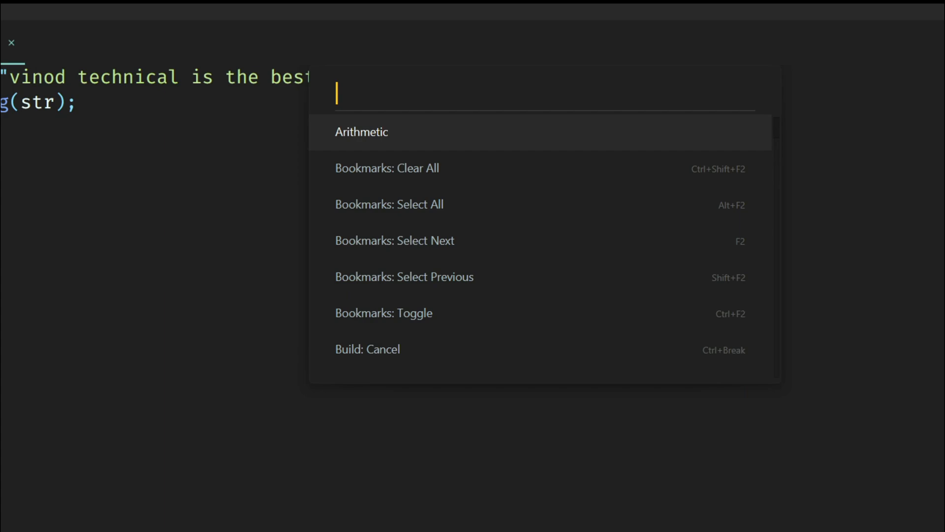
pyautogui.write('install')
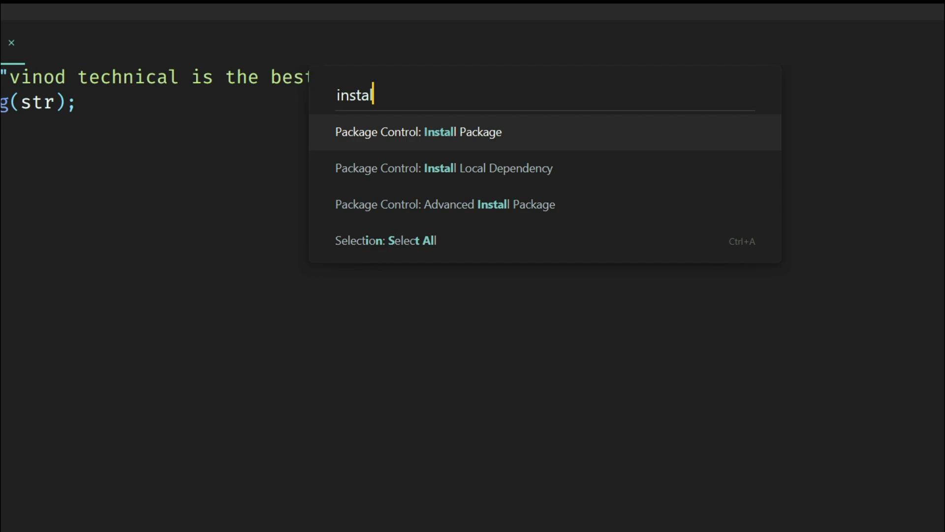
pyautogui.click(418, 132)
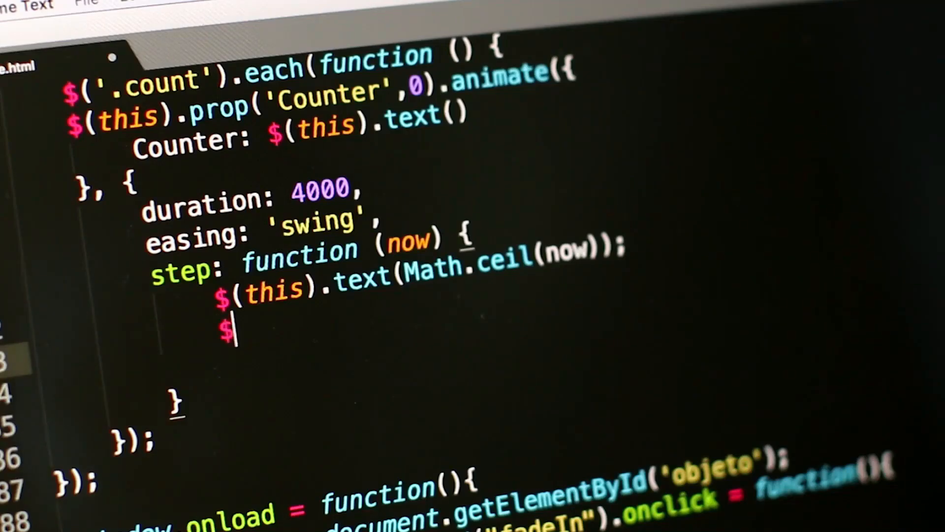
# Step: Add a $(this).html(text); line with autocomplete, then begin an if() line below it
pyautogui.write('(this).')
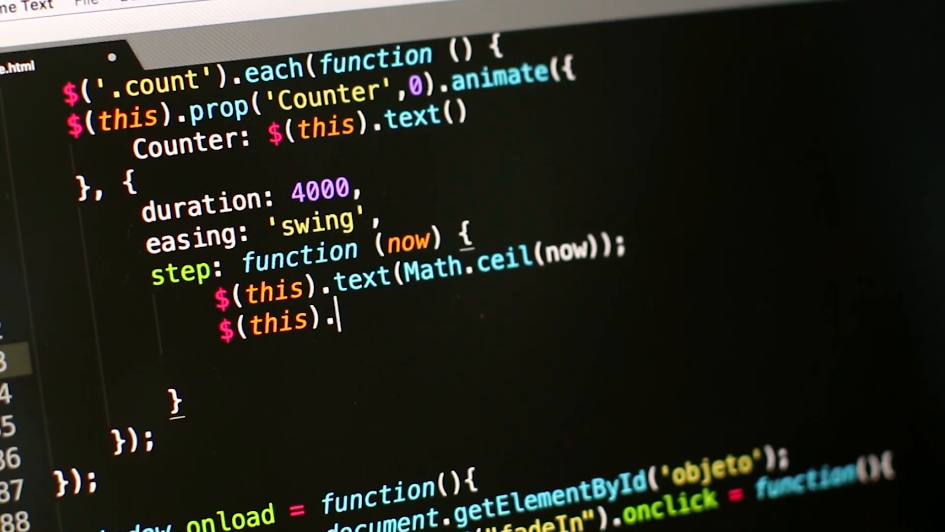
pyautogui.write('html();')
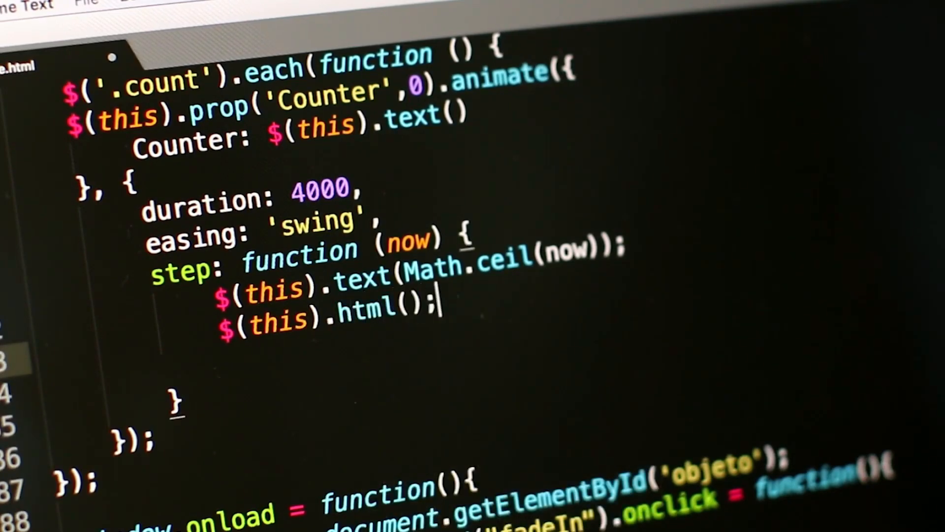
pyautogui.write('tex')
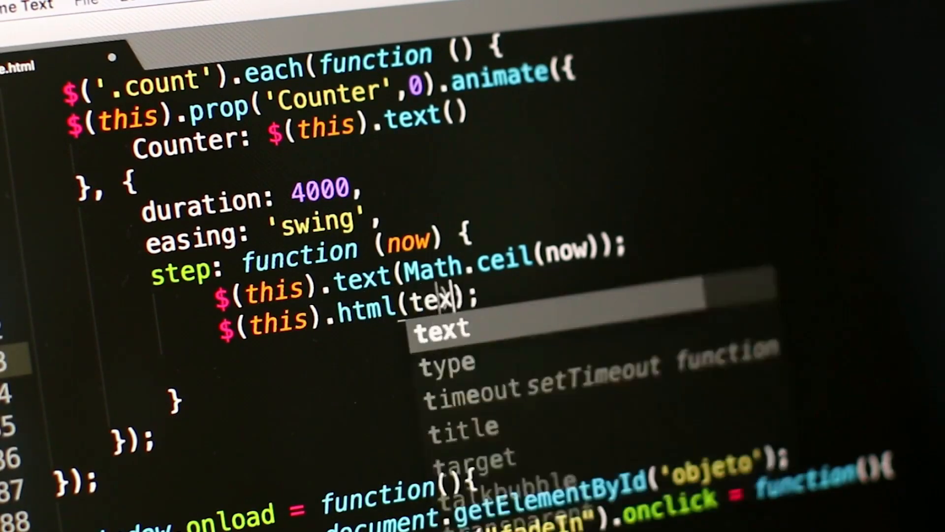
pyautogui.press('Tab')
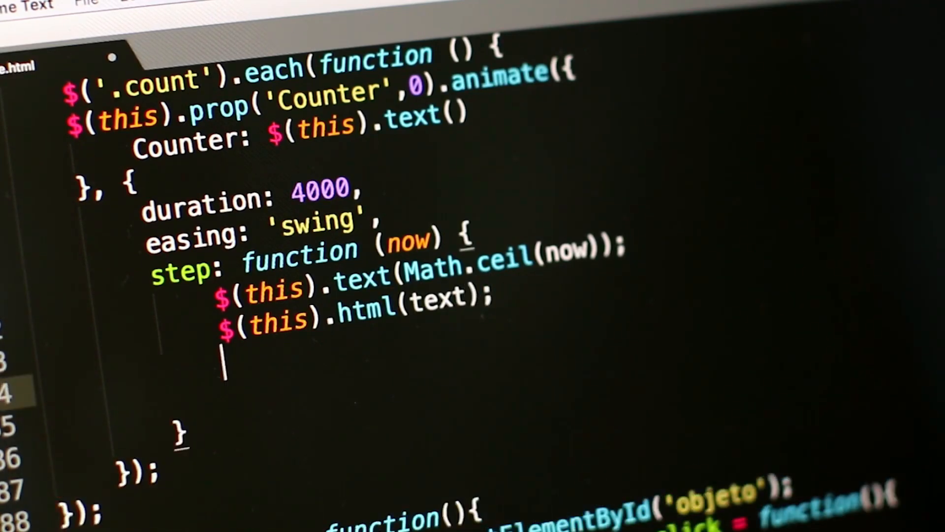
pyautogui.write('if()')
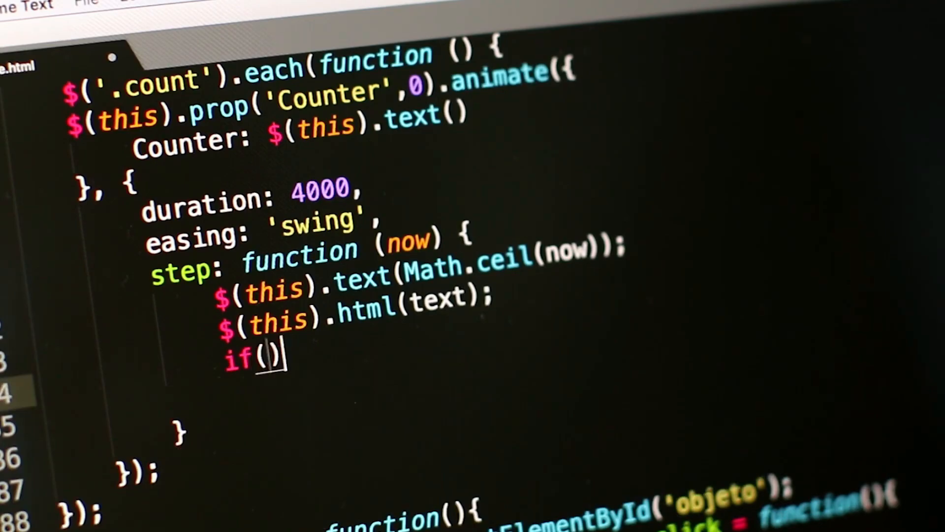